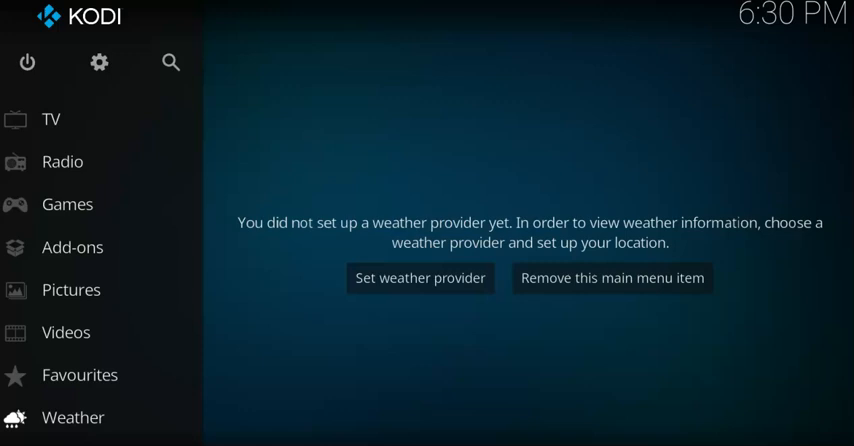
{"action": "mouse_move", "coordinate": [470, 70]}
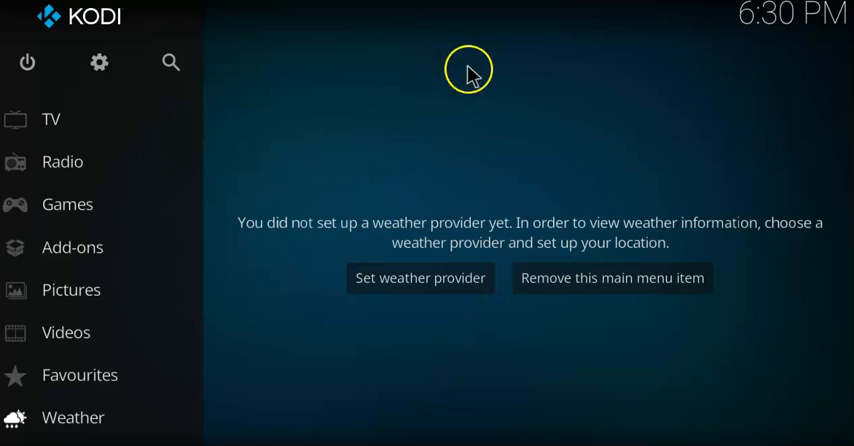
{"action": "mouse_move", "coordinate": [442, 108]}
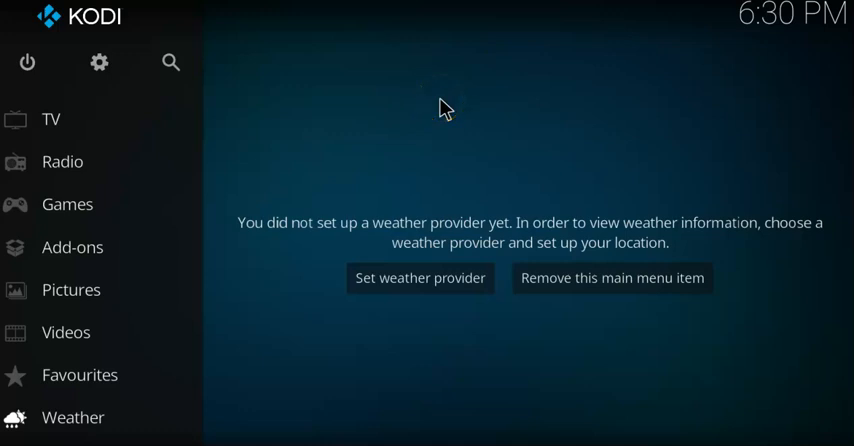
{"action": "mouse_move", "coordinate": [430, 112]}
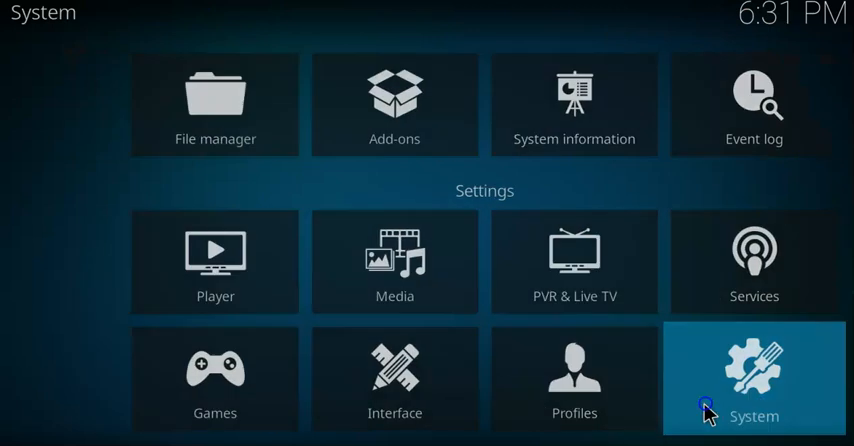
Enable Unknown sources in System > Add-ons and accept the warning.
{"action": "left_click", "coordinate": [746, 378]}
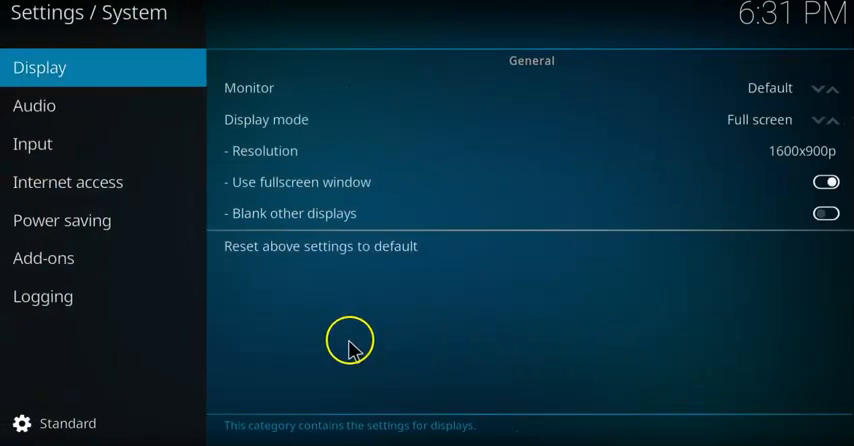
{"action": "left_click", "coordinate": [44, 258]}
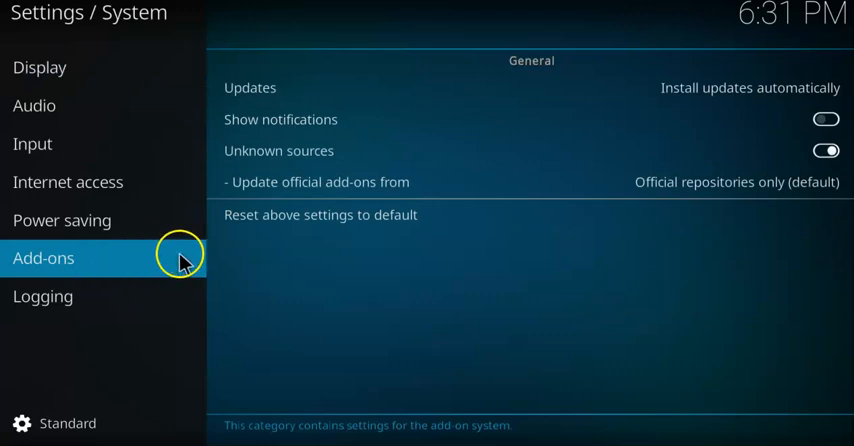
{"action": "mouse_move", "coordinate": [400, 150]}
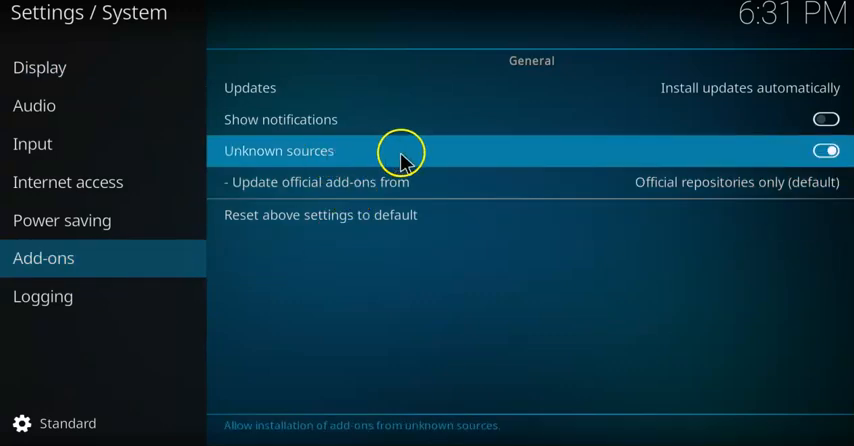
{"action": "mouse_move", "coordinate": [380, 160]}
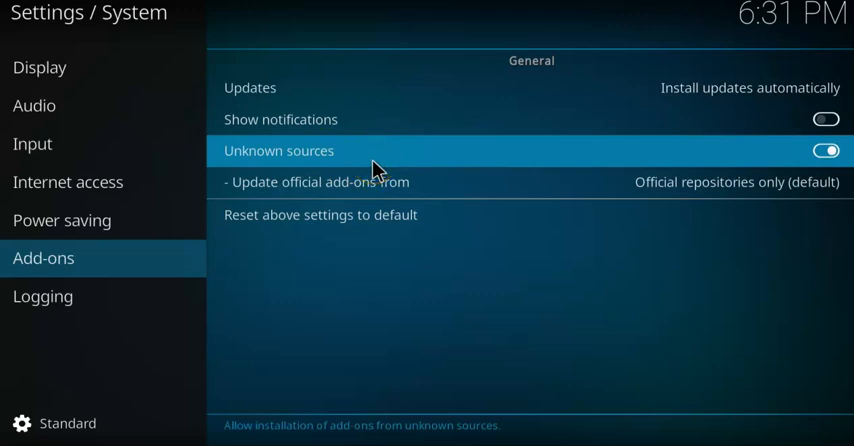
{"action": "left_click", "coordinate": [824, 150]}
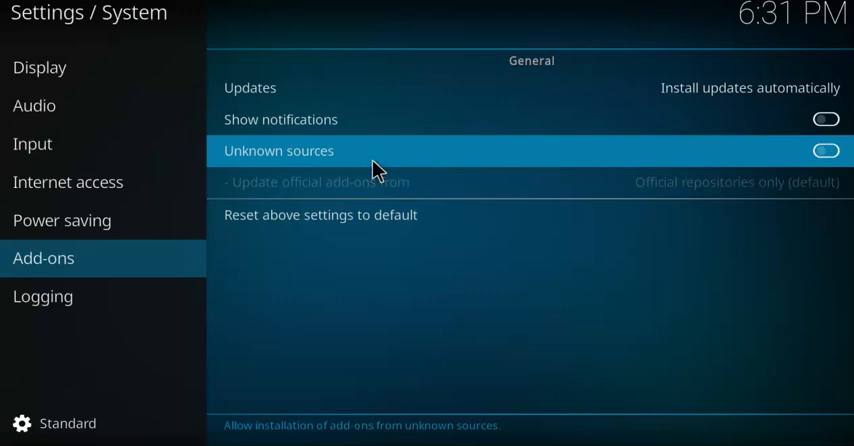
{"action": "left_click", "coordinate": [824, 150]}
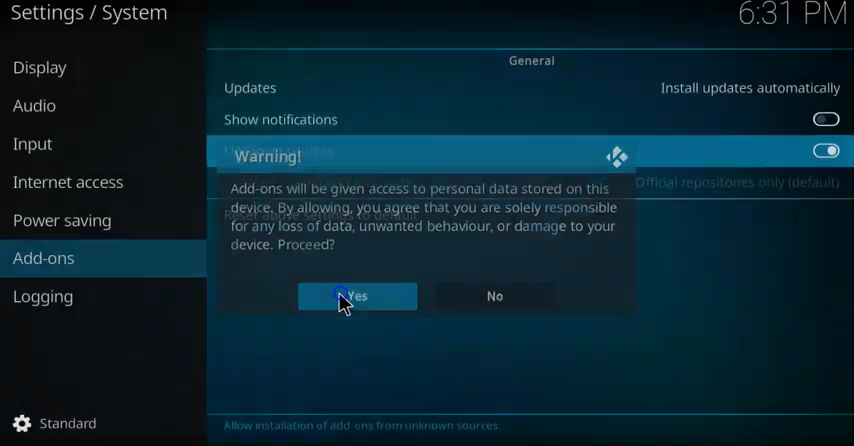
{"action": "left_click", "coordinate": [356, 296]}
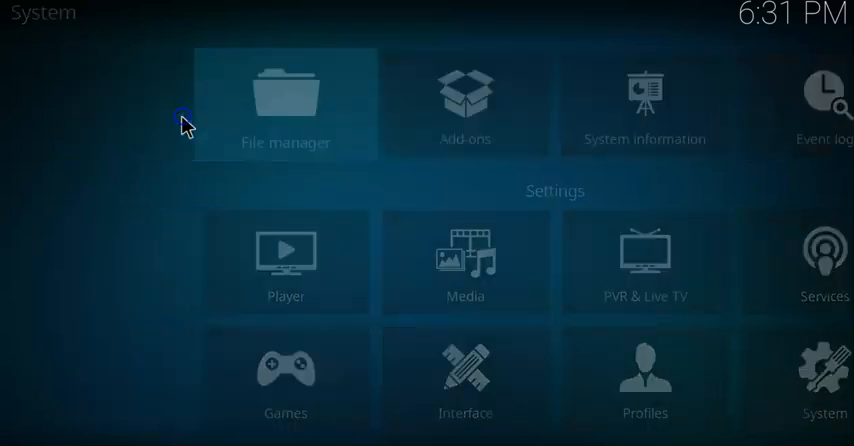
Start a new file source in File manager and begin entering its path.
{"action": "left_click", "coordinate": [284, 100]}
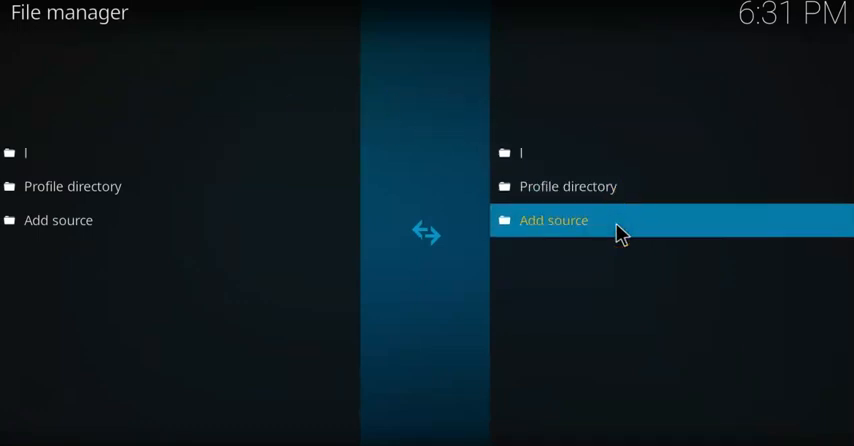
{"action": "left_click", "coordinate": [552, 220]}
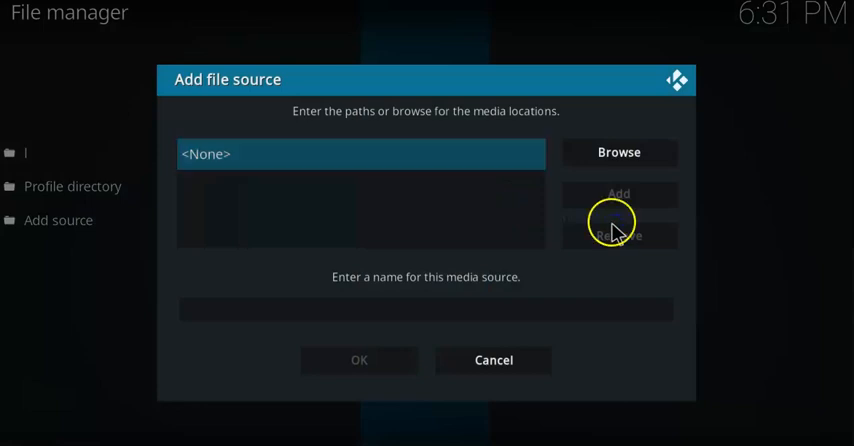
{"action": "mouse_move", "coordinate": [390, 168]}
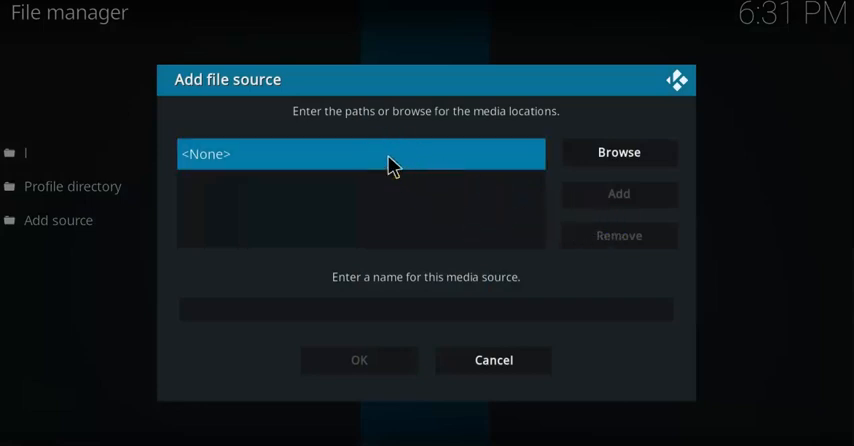
{"action": "left_click", "coordinate": [360, 152]}
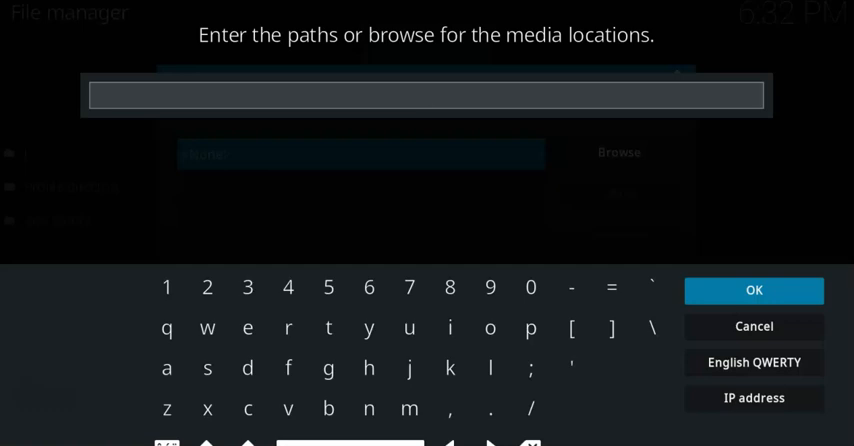
{"action": "type", "text": "htt"}
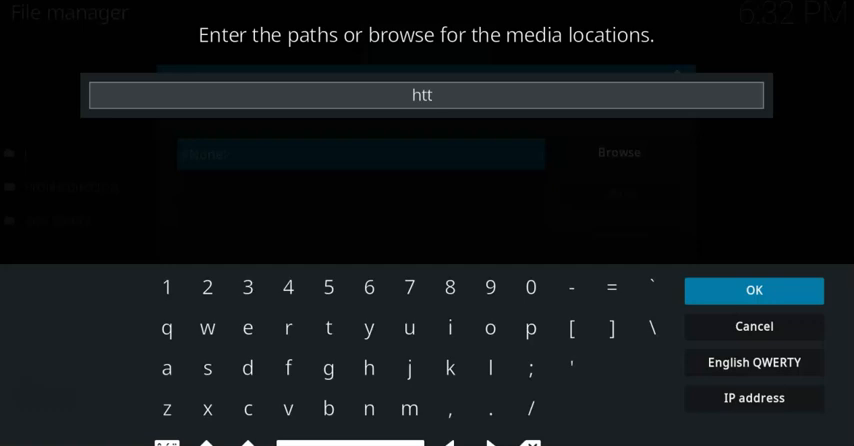
{"action": "type", "text": "ps://"}
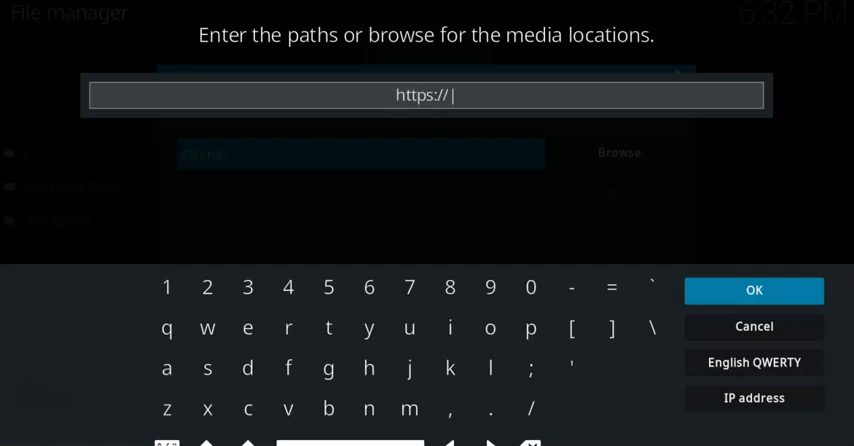
{"action": "type", "text": "te"}
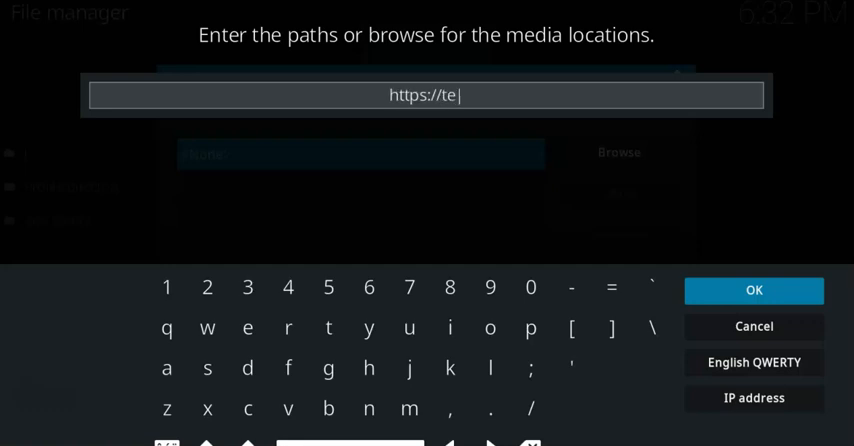
{"action": "type", "text": "am-eni"}
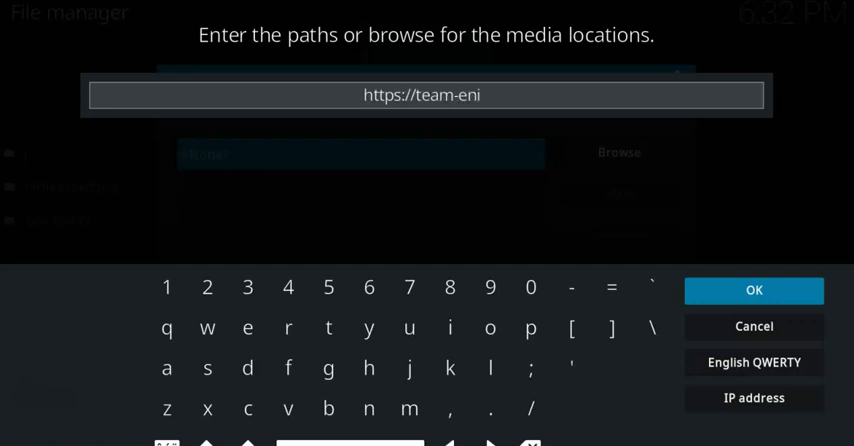
{"action": "type", "text": "gma."}
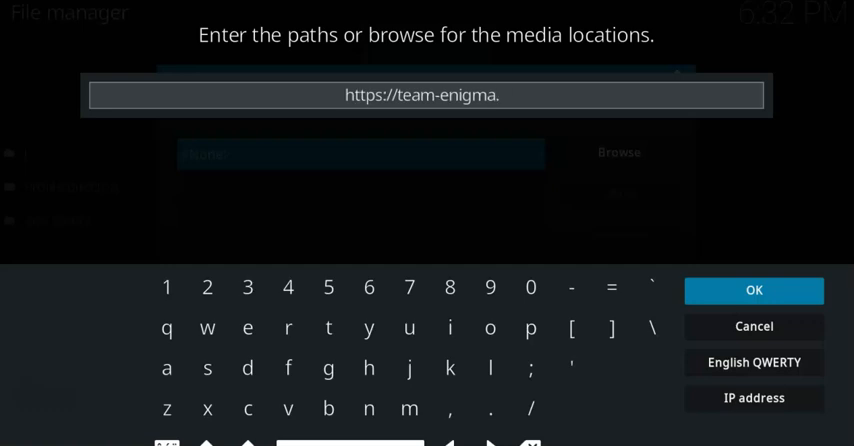
{"action": "type", "text": "xyz"}
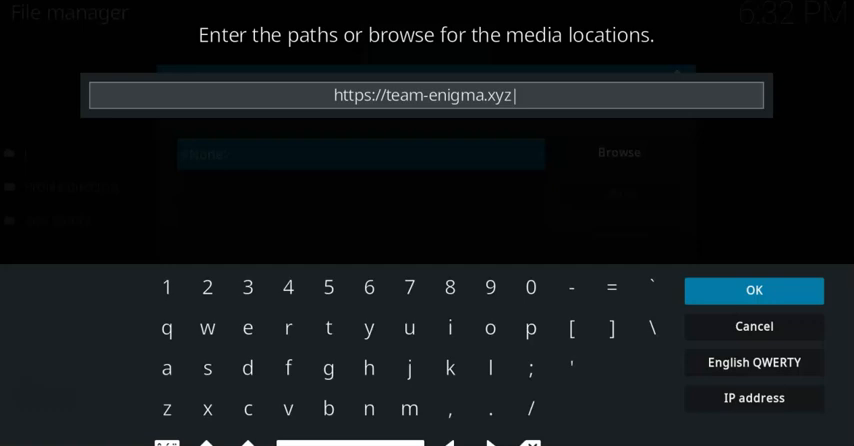
{"action": "type", "text": "/reo"}
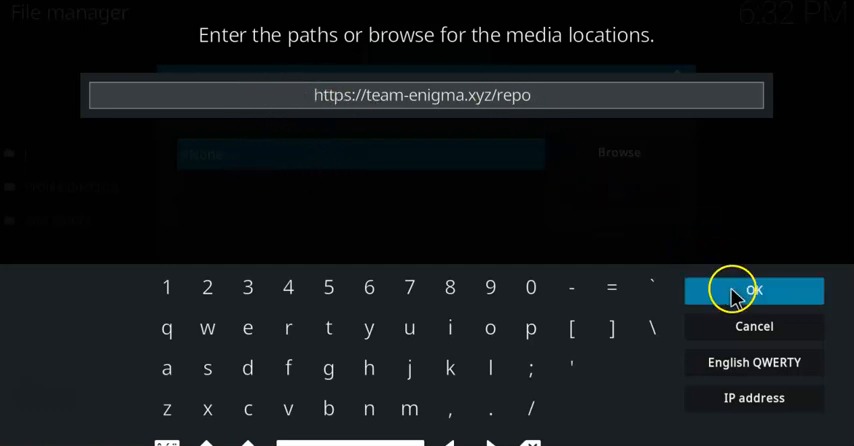
{"action": "left_click", "coordinate": [752, 288]}
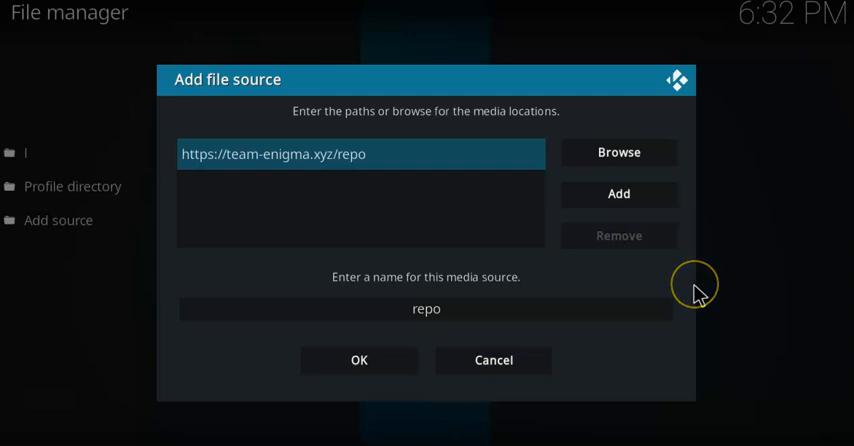
Name the source team and save it as a file source.
{"action": "left_click", "coordinate": [426, 308]}
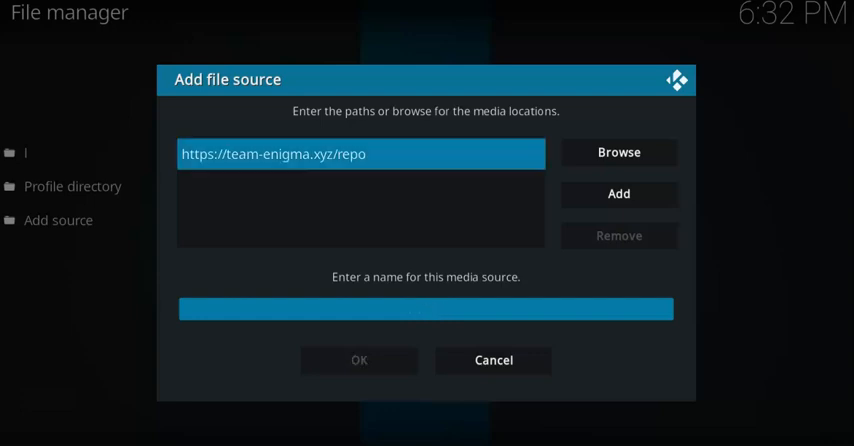
{"action": "type", "text": "team"}
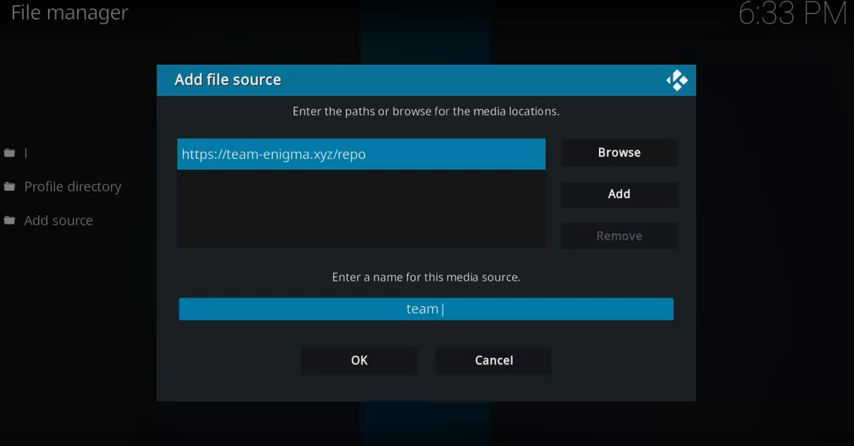
{"action": "left_click", "coordinate": [358, 360]}
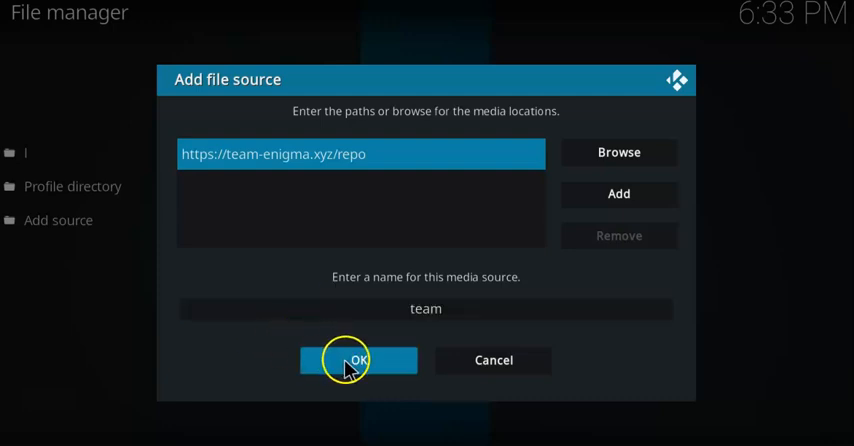
{"action": "left_click", "coordinate": [358, 360]}
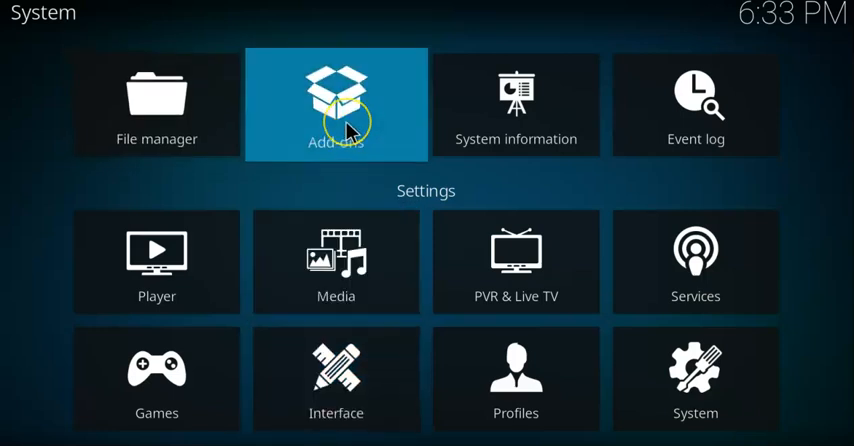
Install the Enigma Repo from repository.enigmawiz-2.0.5.zip via Install from zip file.
{"action": "left_click", "coordinate": [336, 104]}
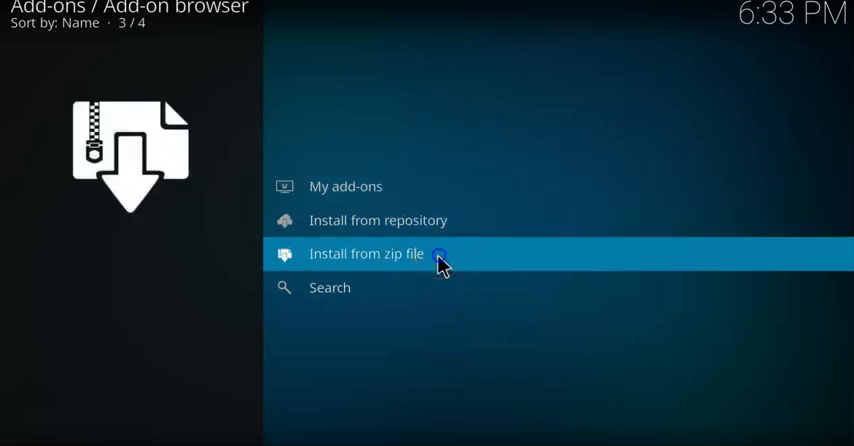
{"action": "left_click", "coordinate": [366, 252]}
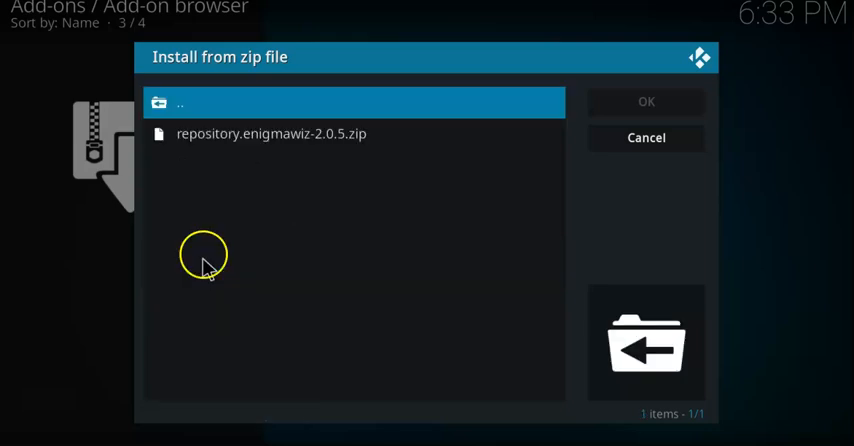
{"action": "left_click", "coordinate": [272, 132]}
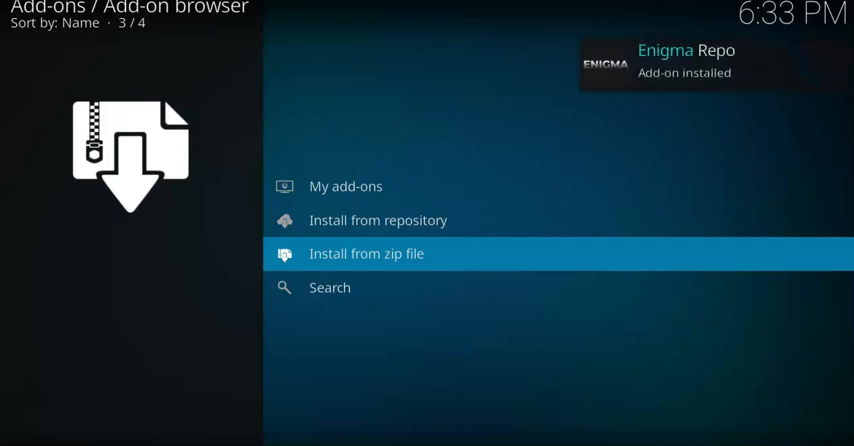
{"action": "mouse_move", "coordinate": [228, 150]}
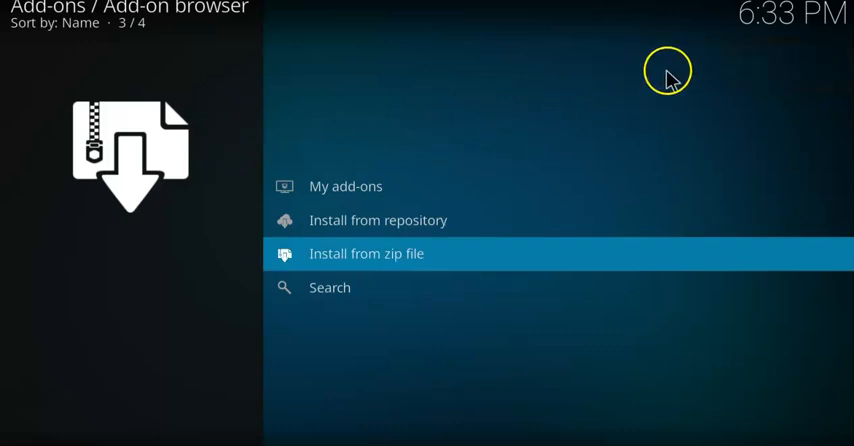
{"action": "mouse_move", "coordinate": [544, 136]}
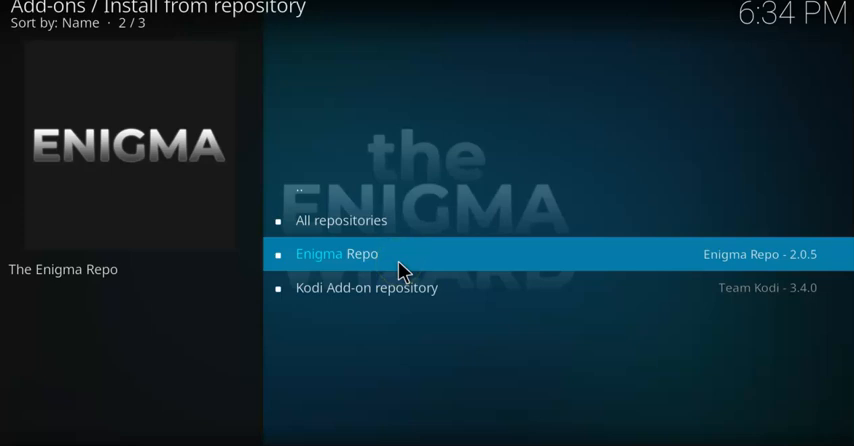
Browse Install from repository > Enigma Repo > Program add-ons to list The Enigma Wizard.
{"action": "left_click", "coordinate": [336, 252]}
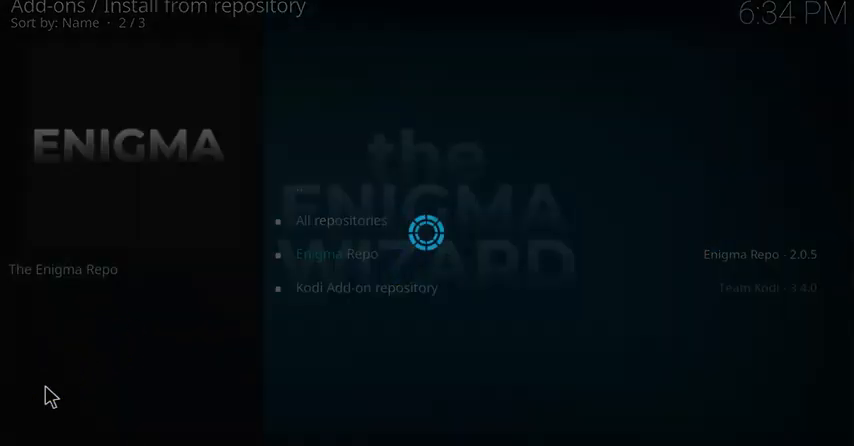
{"action": "left_click", "coordinate": [336, 252]}
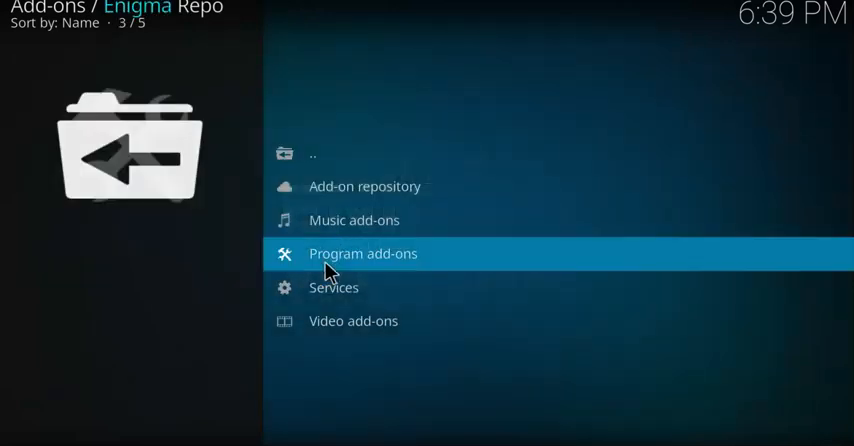
{"action": "left_click", "coordinate": [352, 252]}
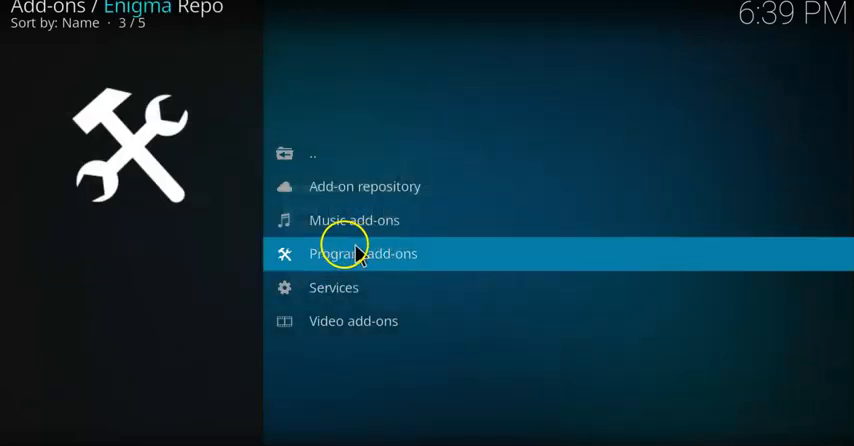
{"action": "left_click", "coordinate": [360, 252]}
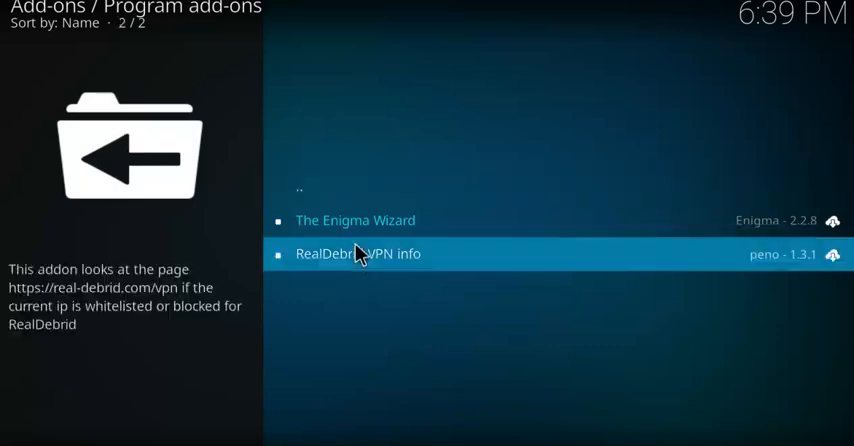
{"action": "left_click", "coordinate": [336, 258]}
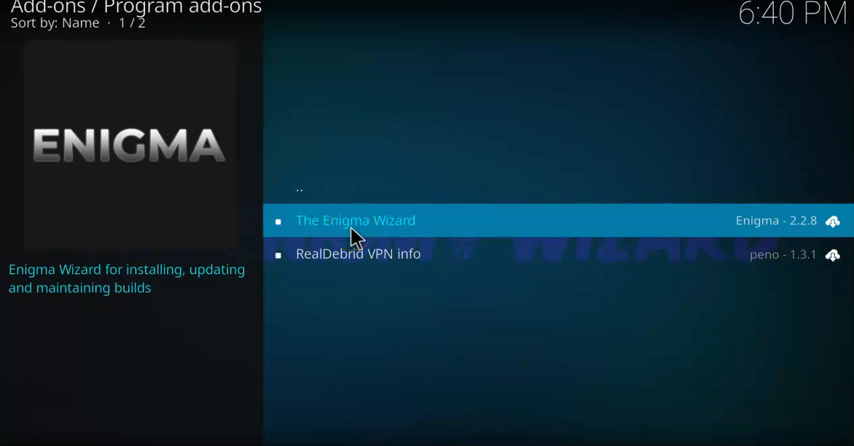
Install The Enigma Wizard, accepting its dependencies and the items-to-keep dialog.
{"action": "left_click", "coordinate": [354, 220]}
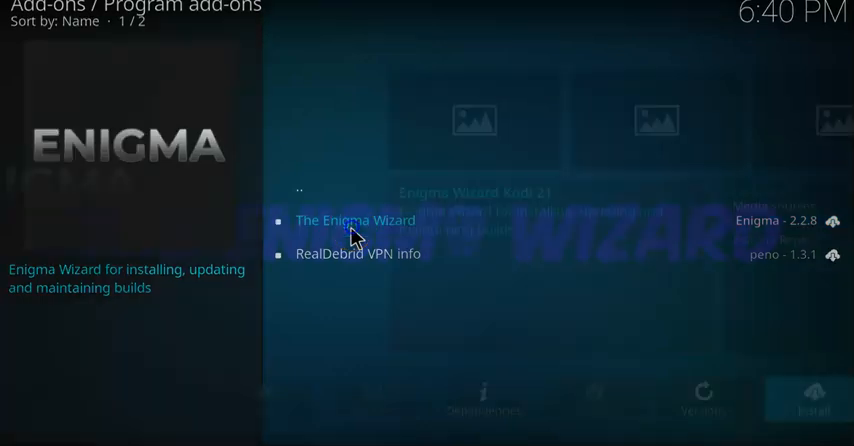
{"action": "left_click", "coordinate": [352, 220]}
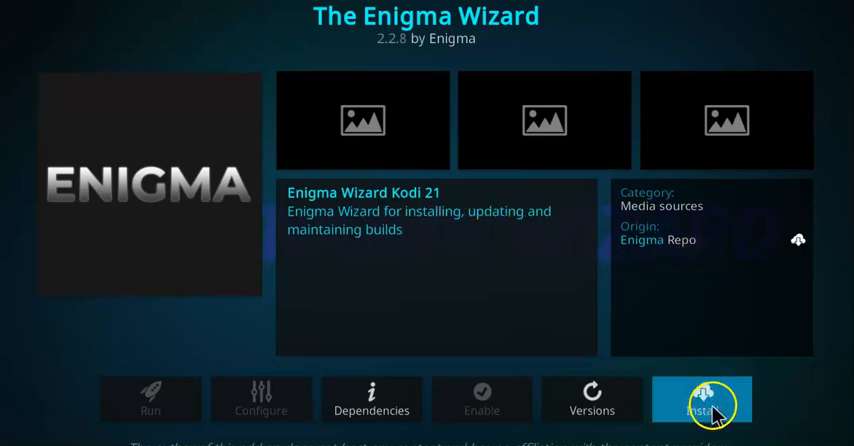
{"action": "left_click", "coordinate": [712, 404]}
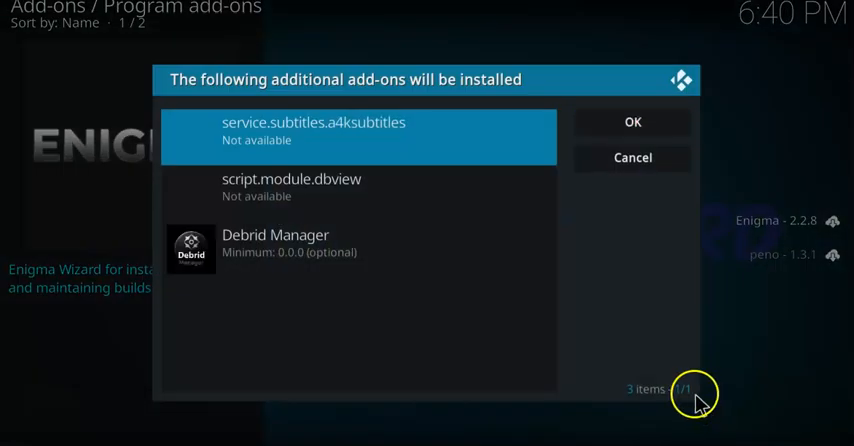
{"action": "mouse_move", "coordinate": [412, 288]}
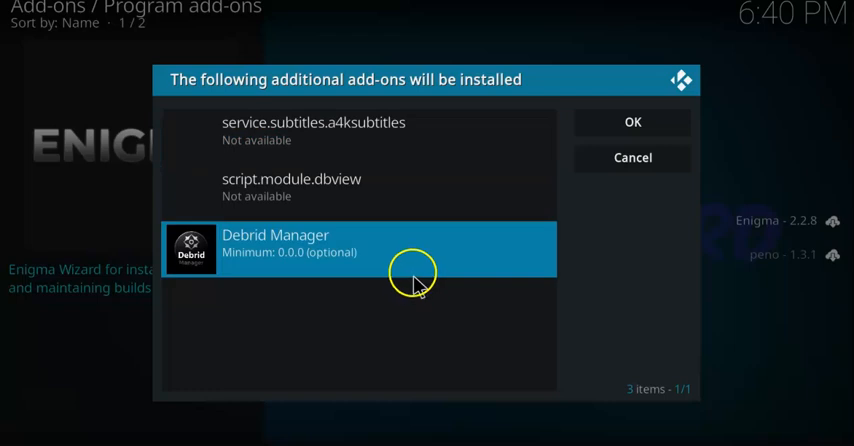
{"action": "left_click", "coordinate": [632, 120]}
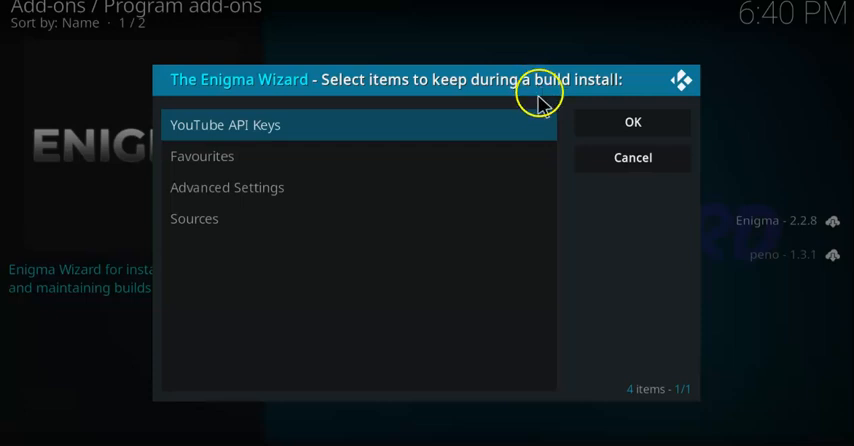
{"action": "left_click", "coordinate": [632, 120]}
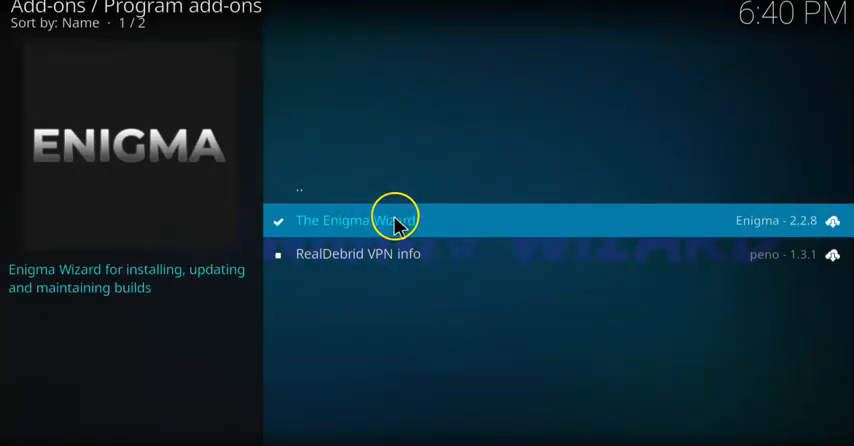
Close the wizard's welcome notes and agree to install an Enigma build now.
{"action": "left_click", "coordinate": [370, 220]}
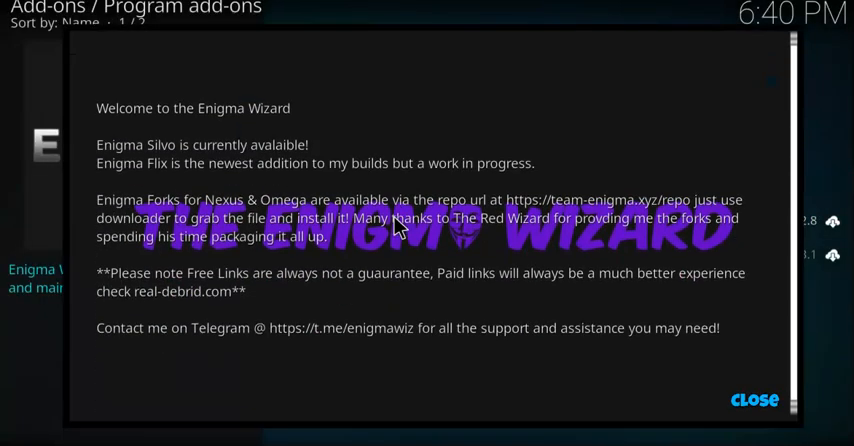
{"action": "mouse_move", "coordinate": [756, 402]}
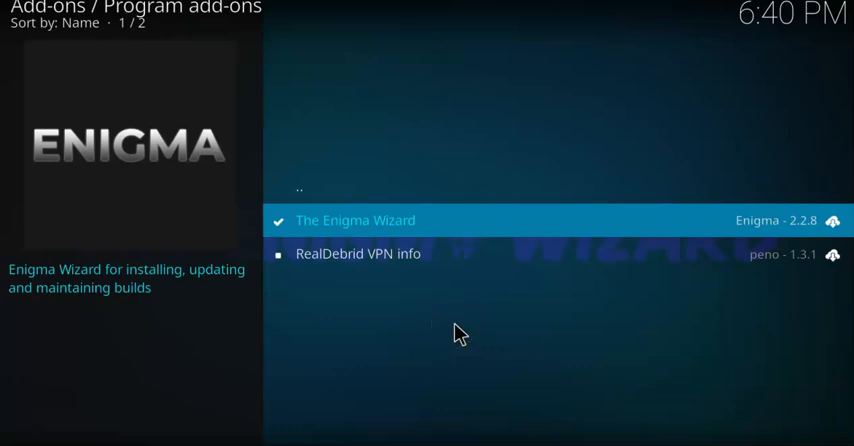
{"action": "left_click", "coordinate": [356, 220]}
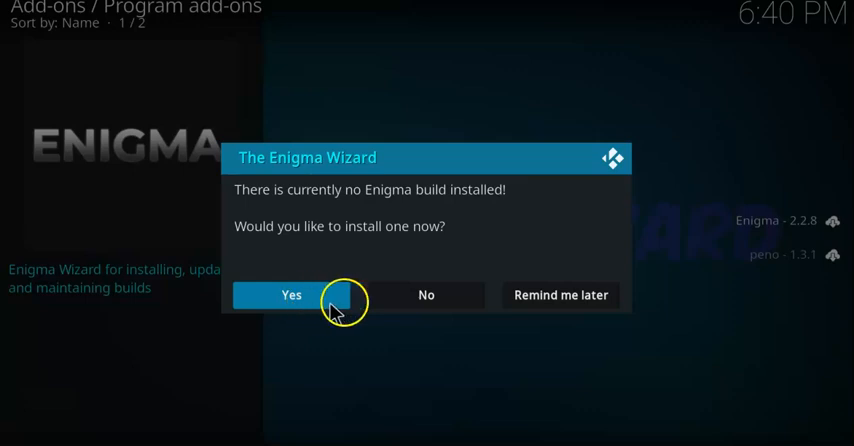
{"action": "mouse_move", "coordinate": [350, 298]}
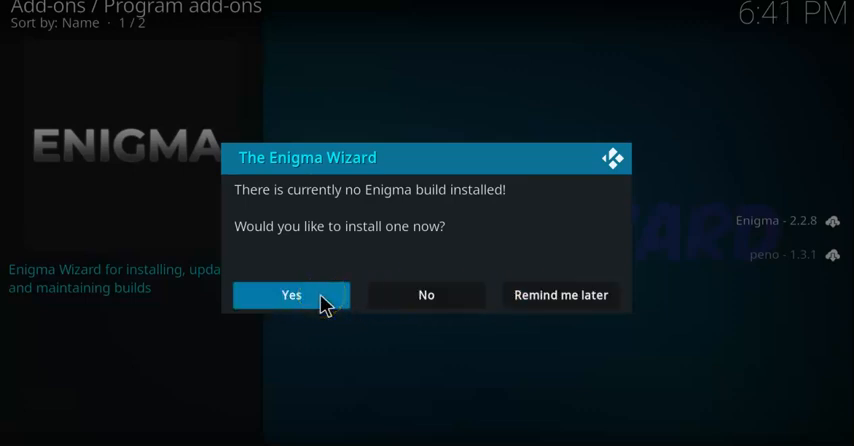
{"action": "left_click", "coordinate": [292, 294]}
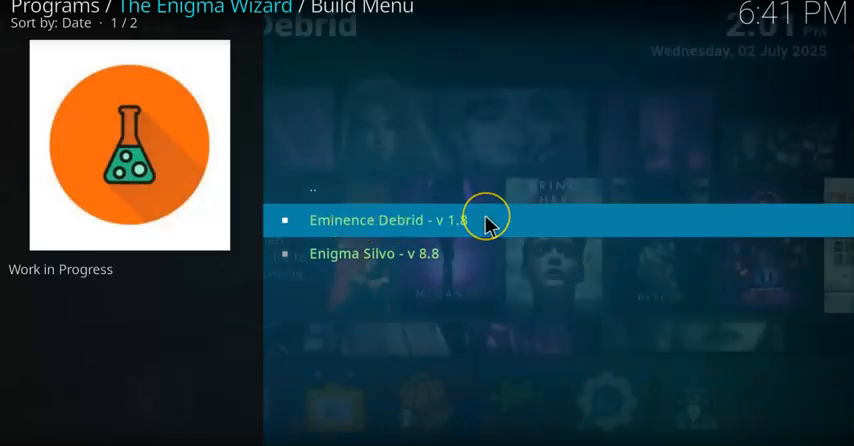
{"action": "mouse_move", "coordinate": [390, 230]}
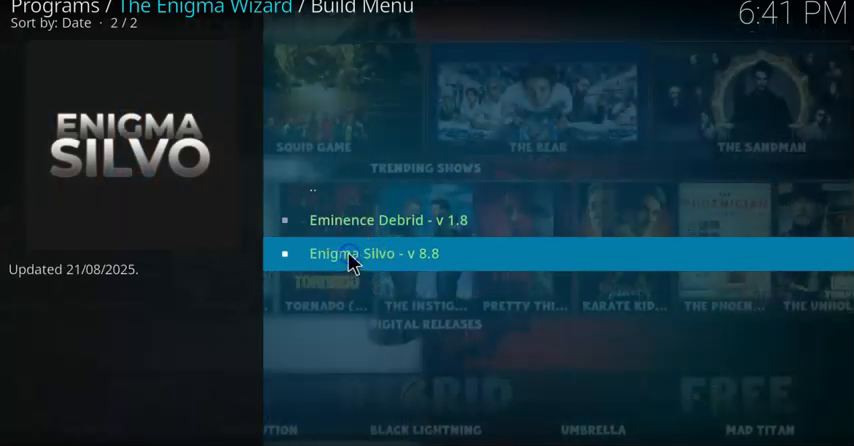
Select Enigma Silvo v8.8 in the Build Menu and continue to start its download.
{"action": "left_click", "coordinate": [352, 252]}
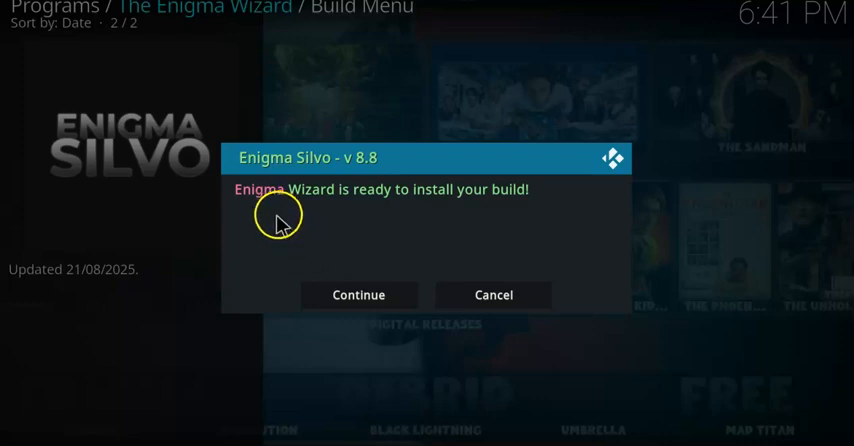
{"action": "mouse_move", "coordinate": [270, 212]}
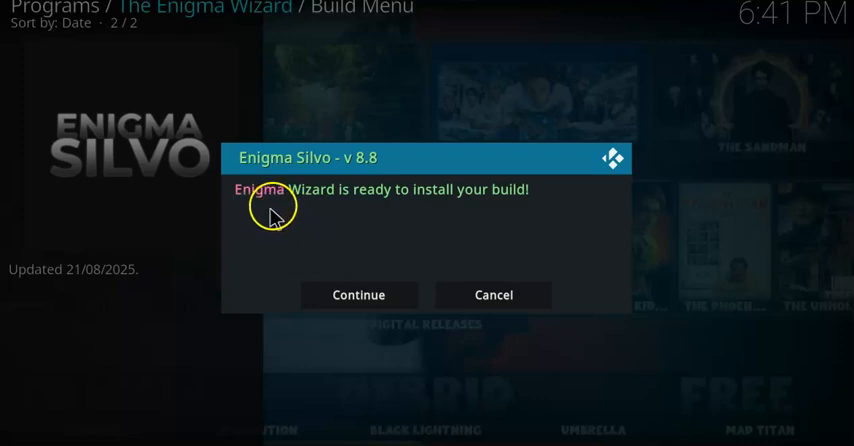
{"action": "mouse_move", "coordinate": [358, 296]}
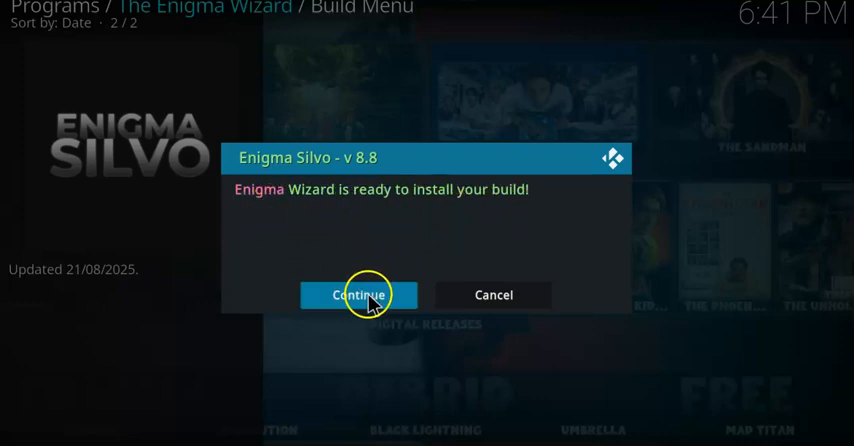
{"action": "left_click", "coordinate": [358, 294]}
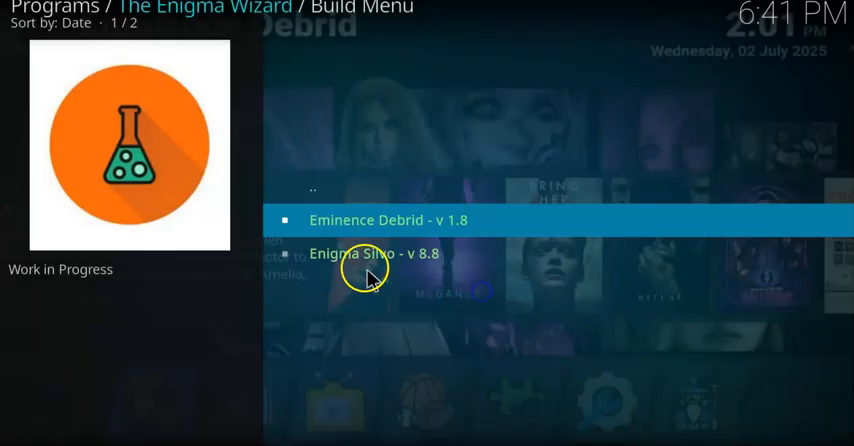
{"action": "left_click", "coordinate": [364, 254]}
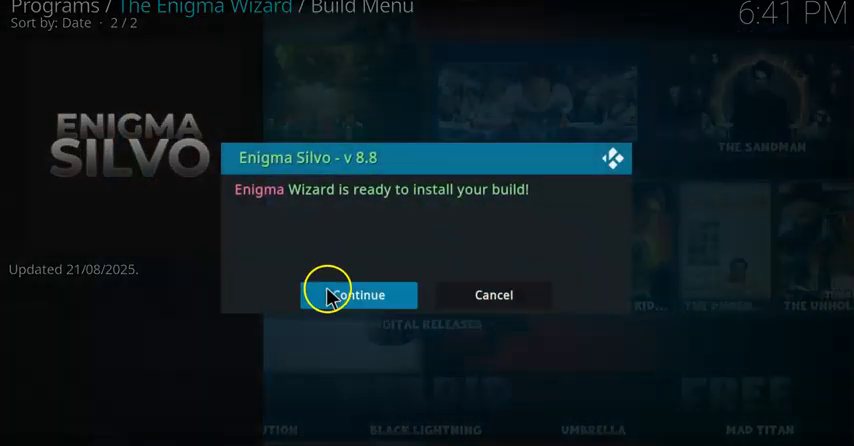
{"action": "left_click", "coordinate": [356, 294]}
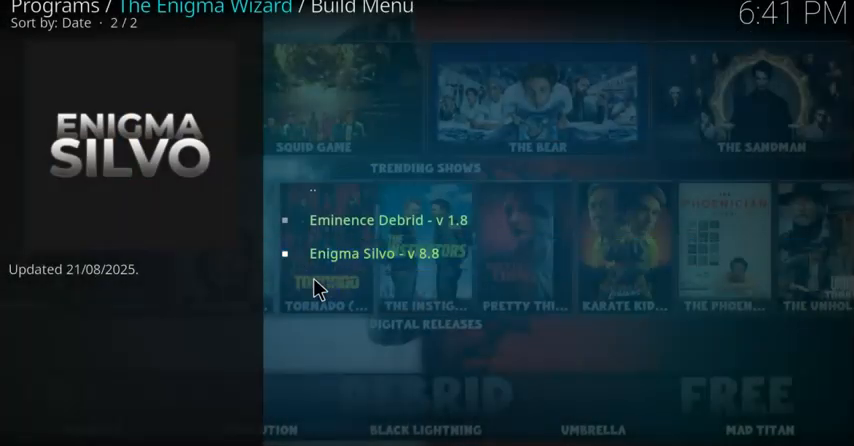
{"action": "left_click", "coordinate": [380, 252]}
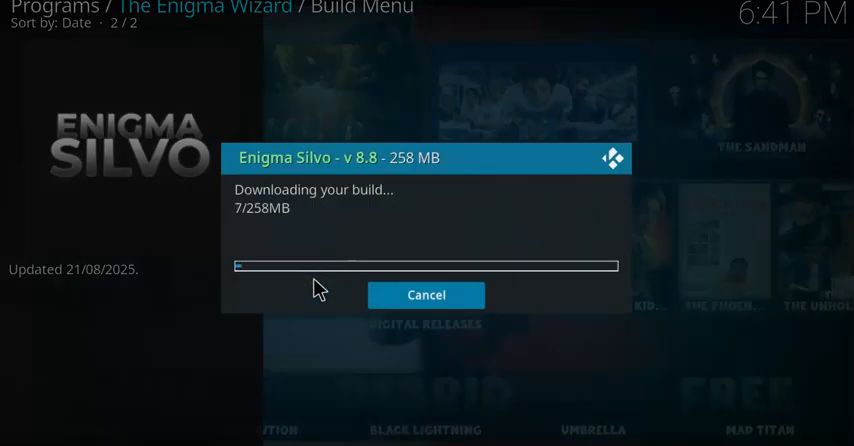